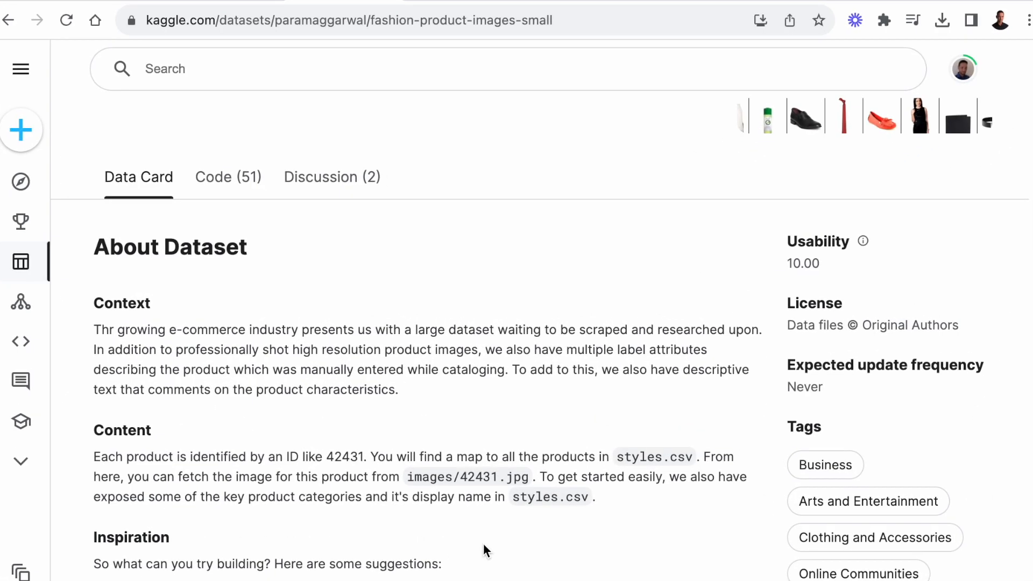
{"action": "mouse_move", "coordinate": [688, 564]}
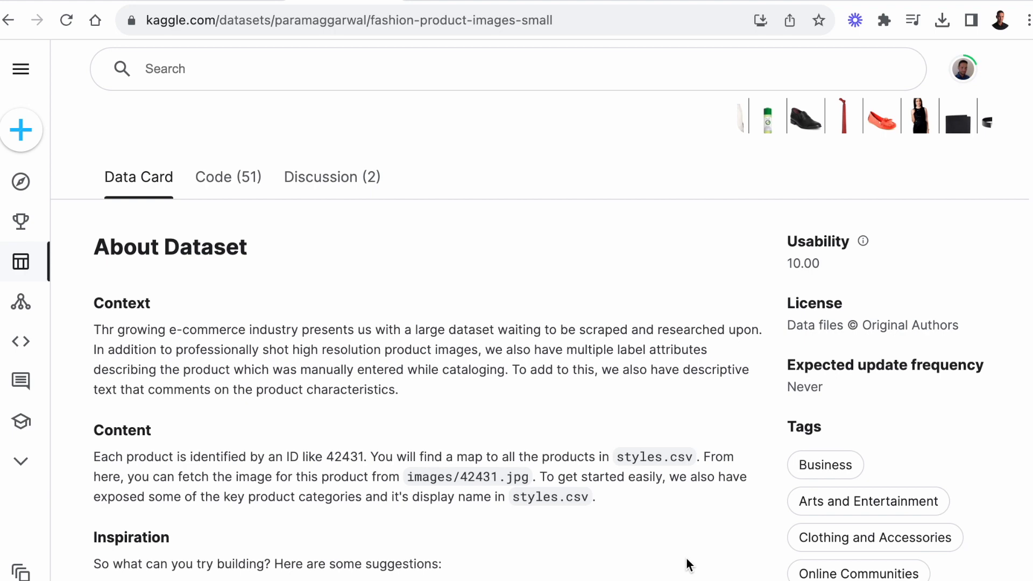
- Compute and view similarity scores for the example sentences in clip-ViT-B-32's hosted inference widget
{"action": "scroll", "scroll_direction": "up", "scroll_amount": 3}
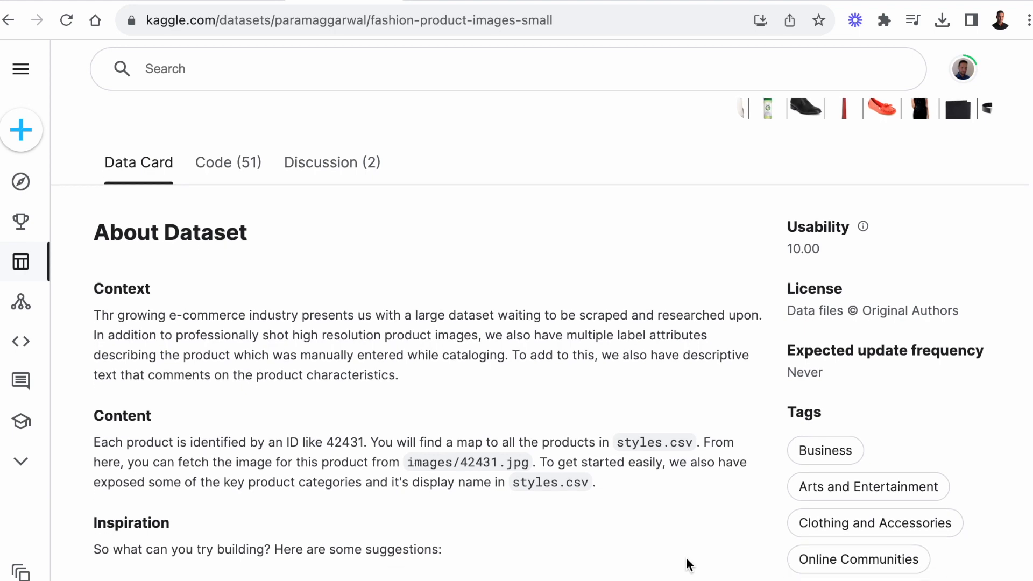
{"action": "scroll", "scroll_direction": "down", "scroll_amount": 3}
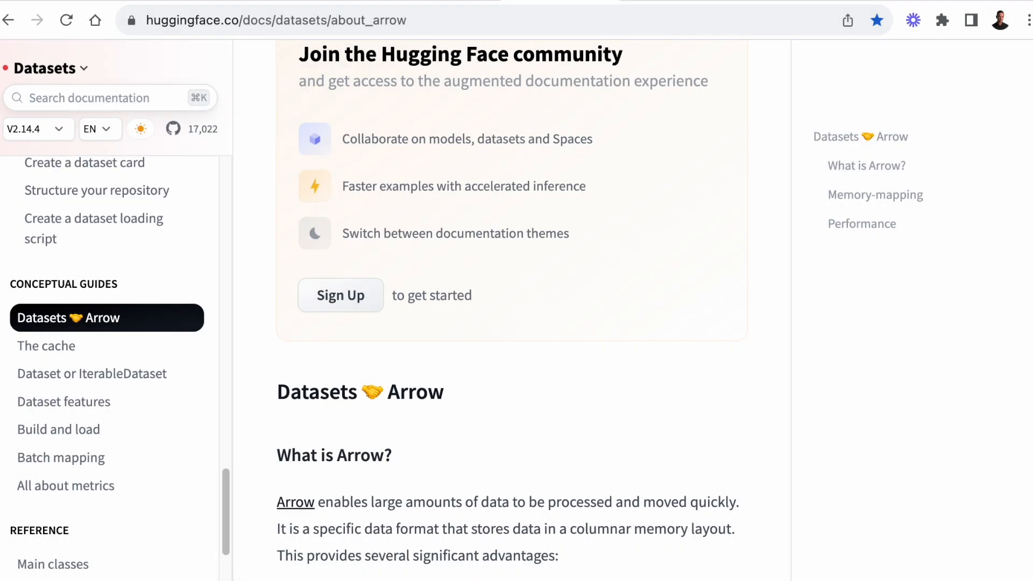
{"action": "scroll", "scroll_direction": "up", "scroll_amount": 3}
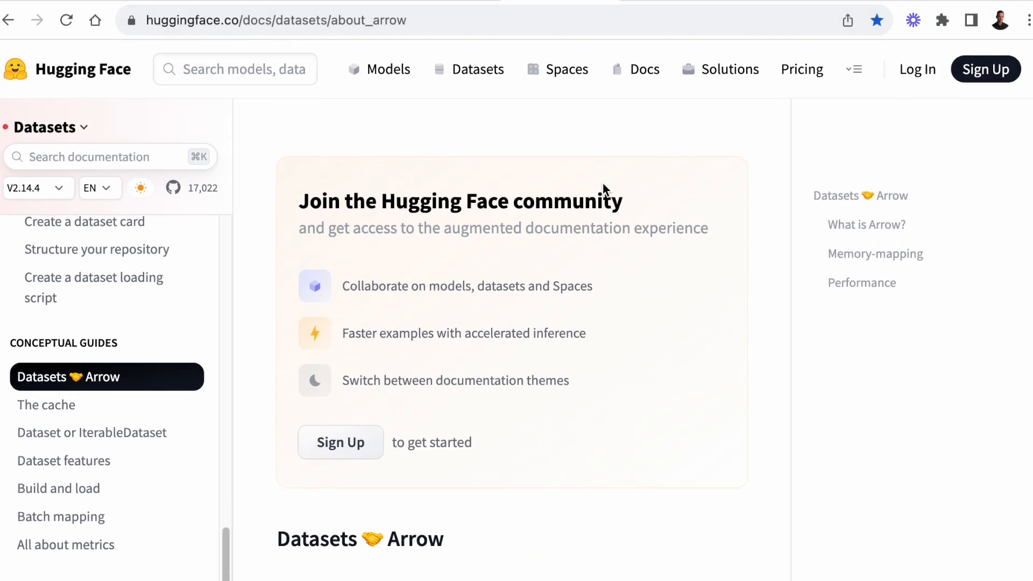
{"action": "scroll", "scroll_direction": "down", "scroll_amount": 3}
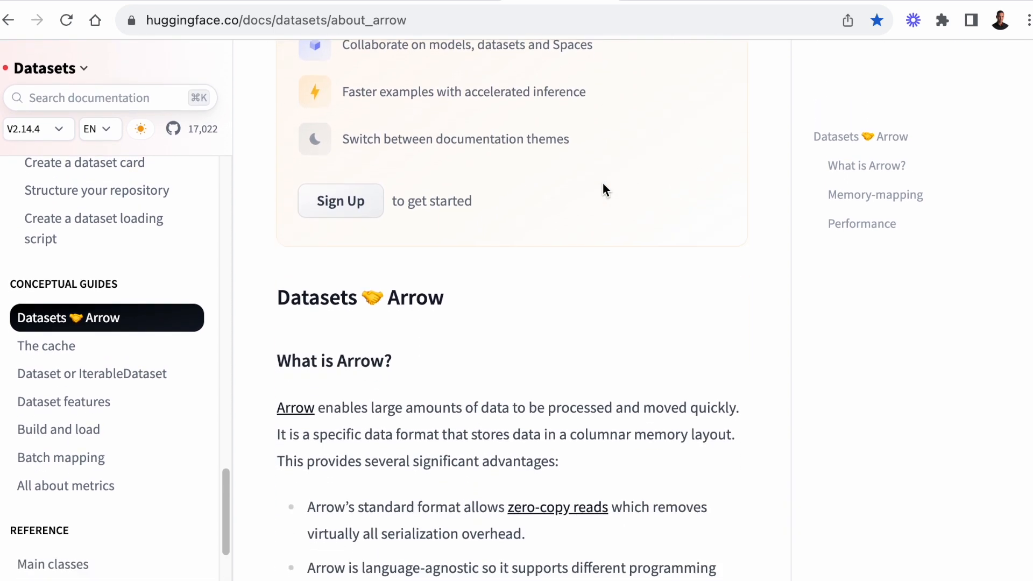
{"action": "scroll", "scroll_direction": "down", "scroll_amount": 3}
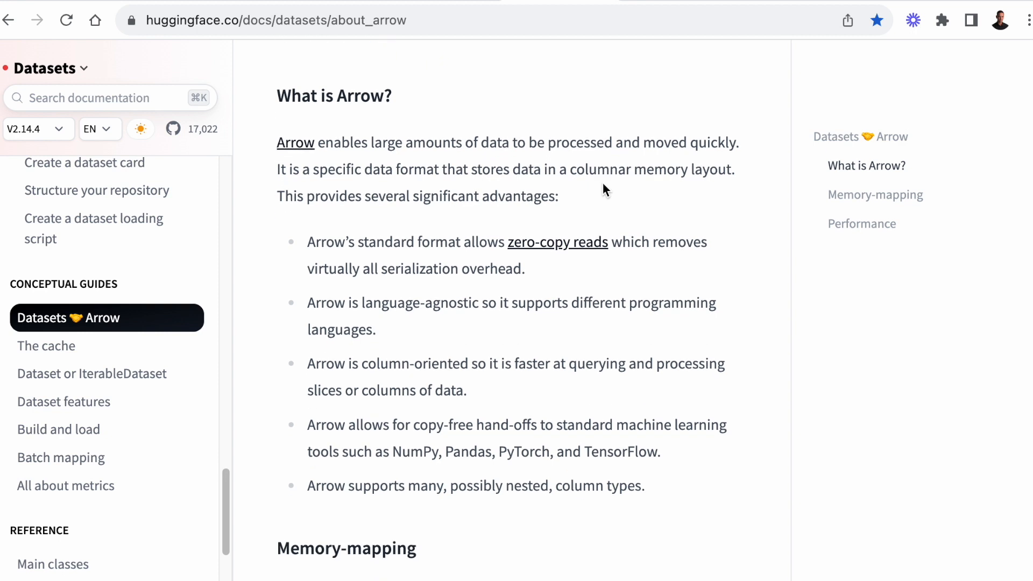
{"action": "scroll", "scroll_direction": "down", "scroll_amount": 3}
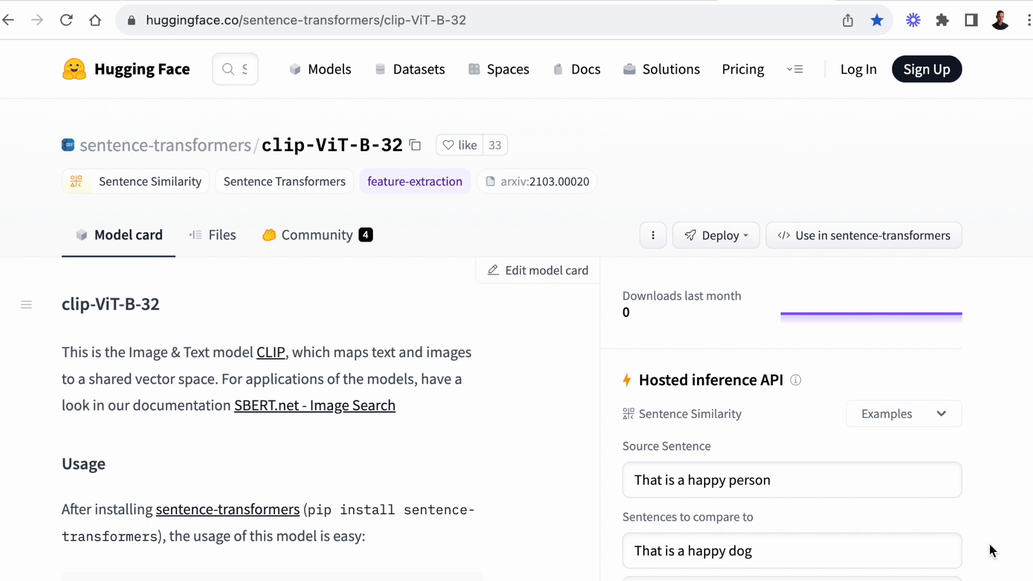
{"action": "scroll", "scroll_direction": "down", "scroll_amount": 3}
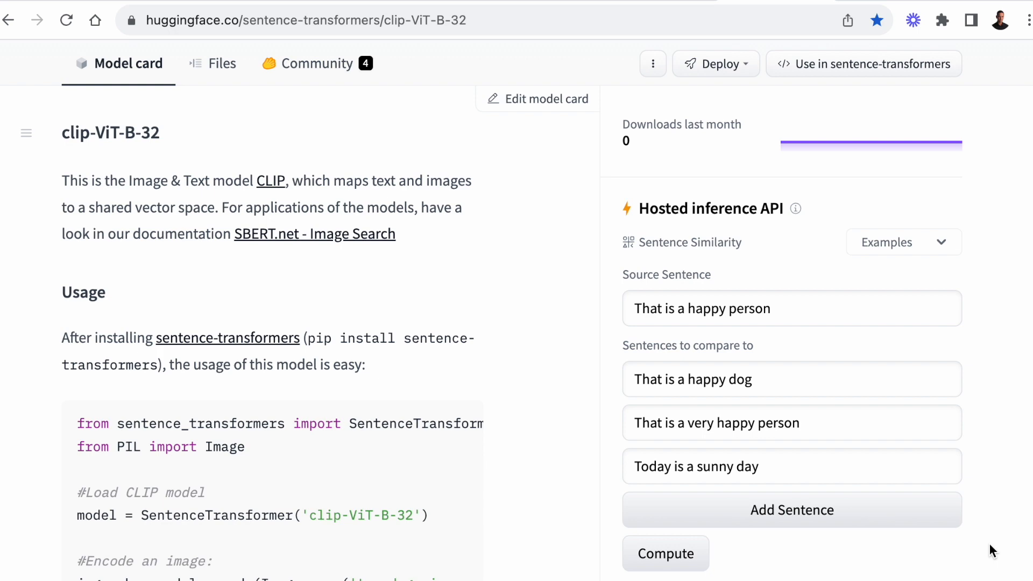
{"action": "left_click", "coordinate": [664, 554]}
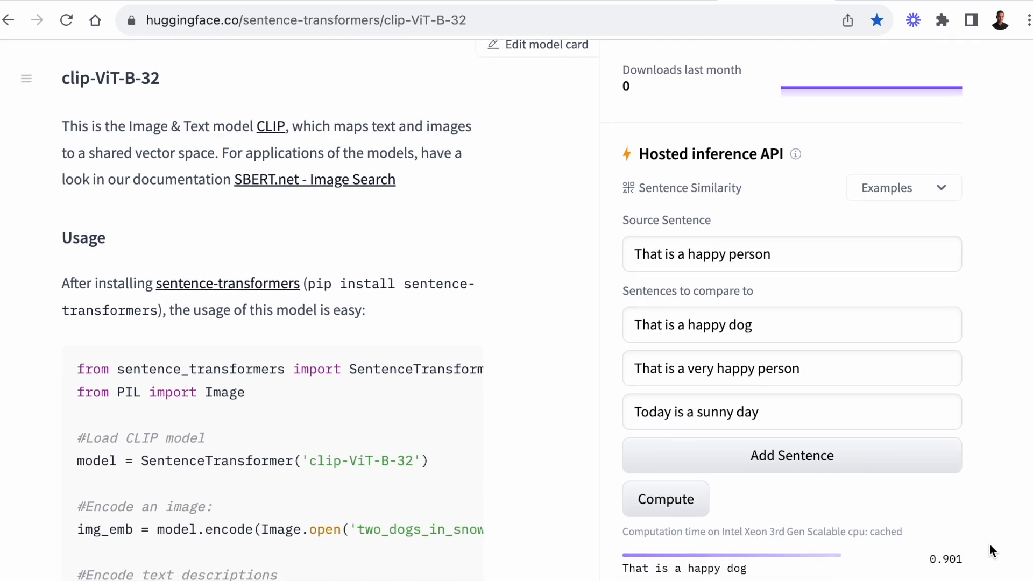
{"action": "scroll", "scroll_direction": "down", "scroll_amount": 3}
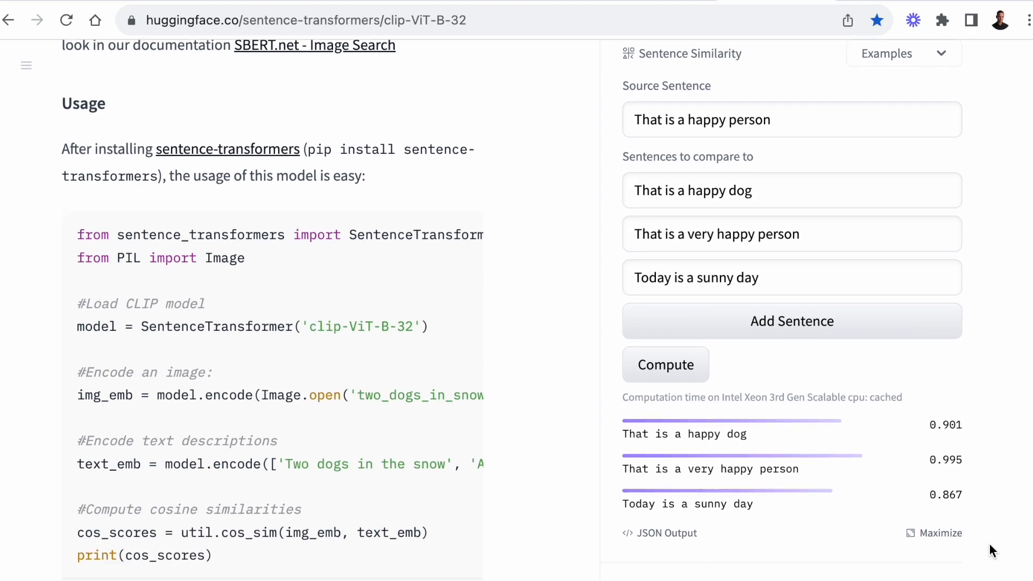
{"action": "scroll", "scroll_direction": "down", "scroll_amount": 3}
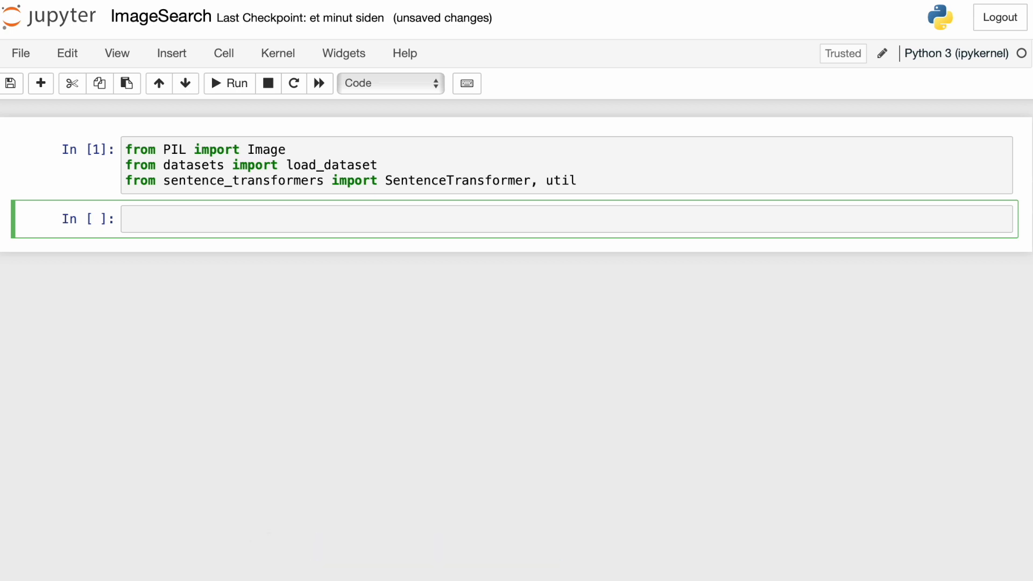
- Load the ashraq/fashion-product-images-small train split (44,072 rows) and start displaying fashion[0]
{"action": "left_click", "coordinate": [385, 218]}
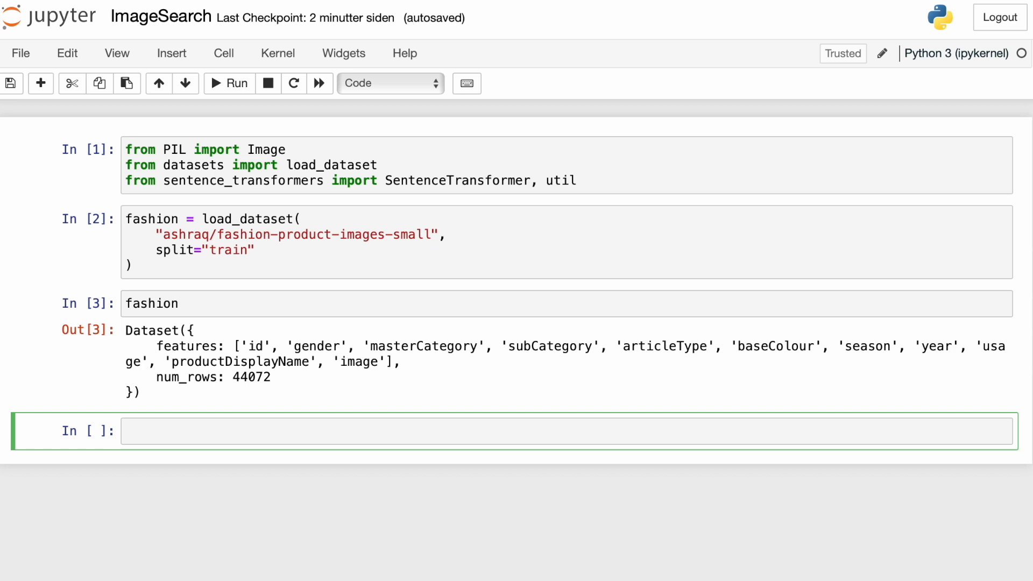
{"action": "type", "text": "fashion[0]"}
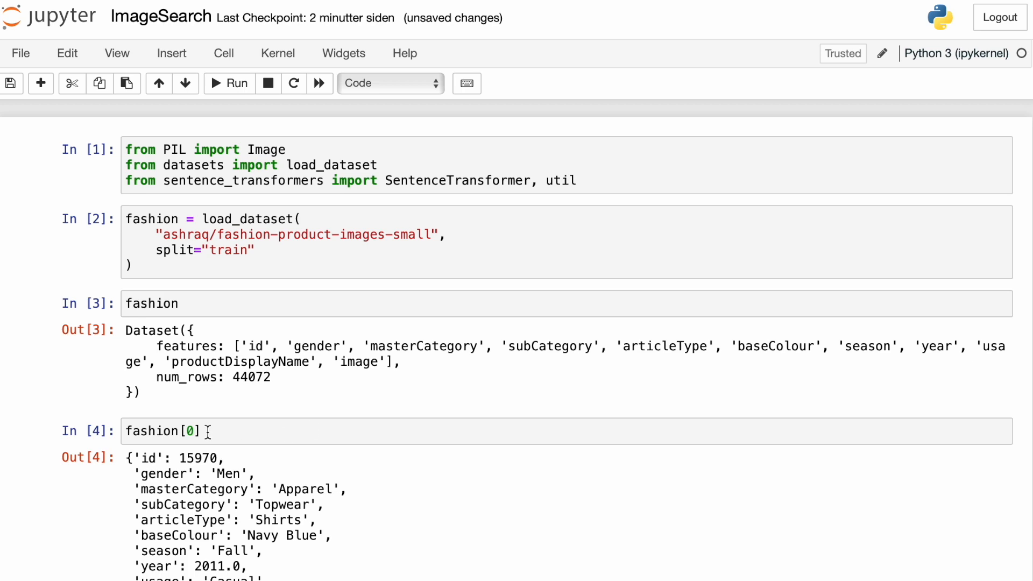
- Show the first five records with fashion[0:5], then run fashion.features to list feature types
{"action": "type", "text": ":5"}
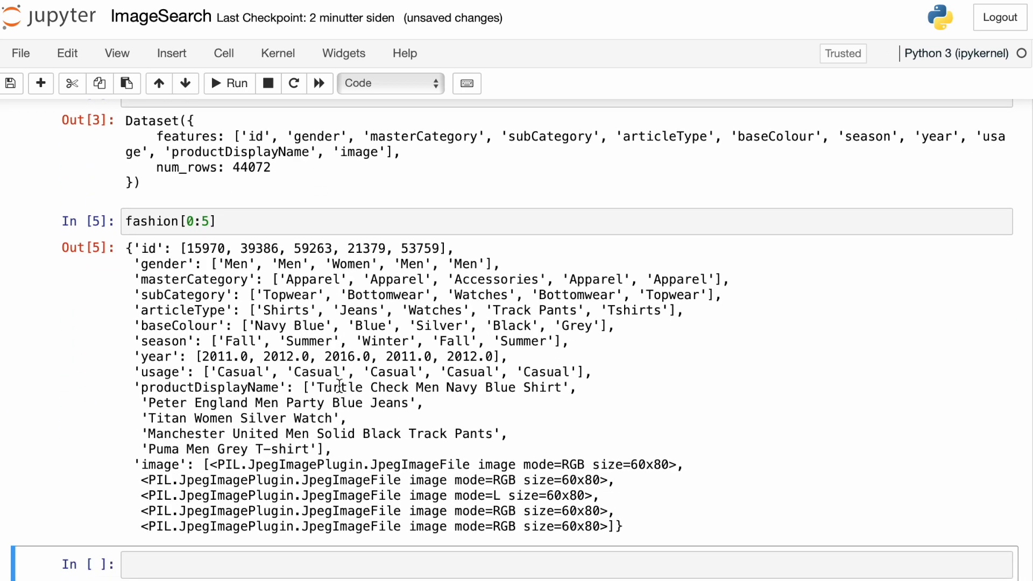
{"action": "scroll", "scroll_direction": "up", "scroll_amount": 3}
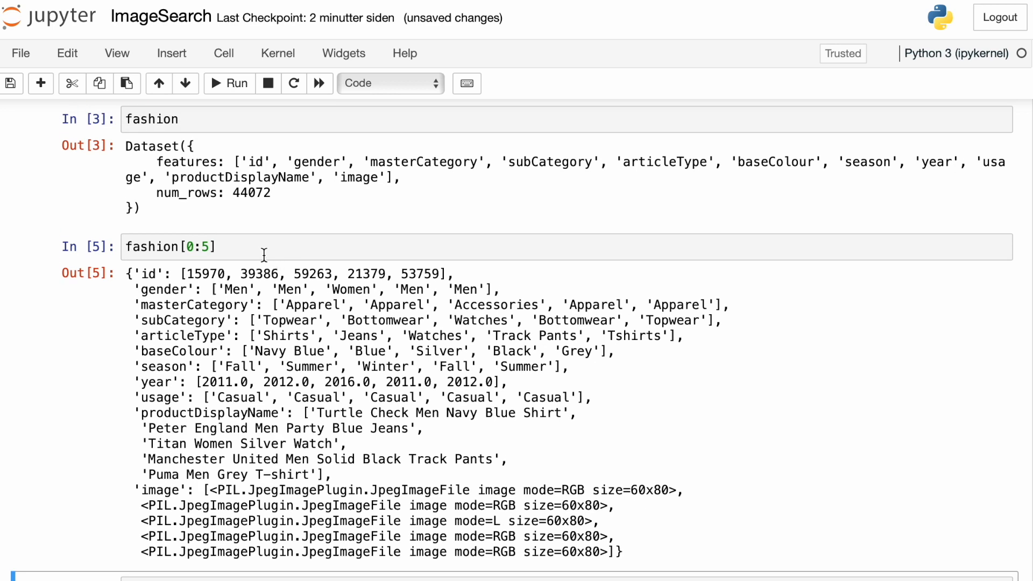
{"action": "type", "text": "fashion."}
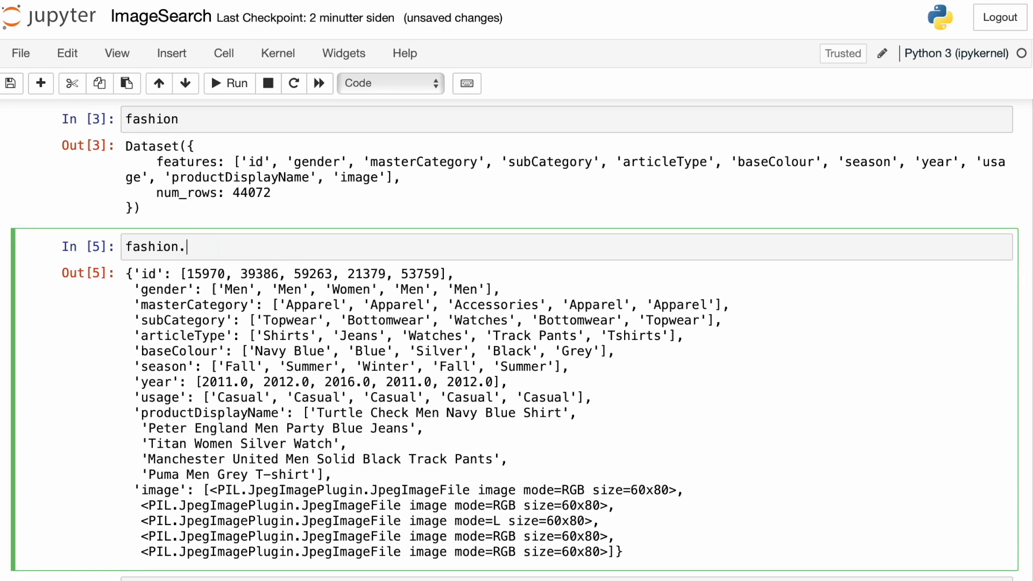
{"action": "type", "text": "features"}
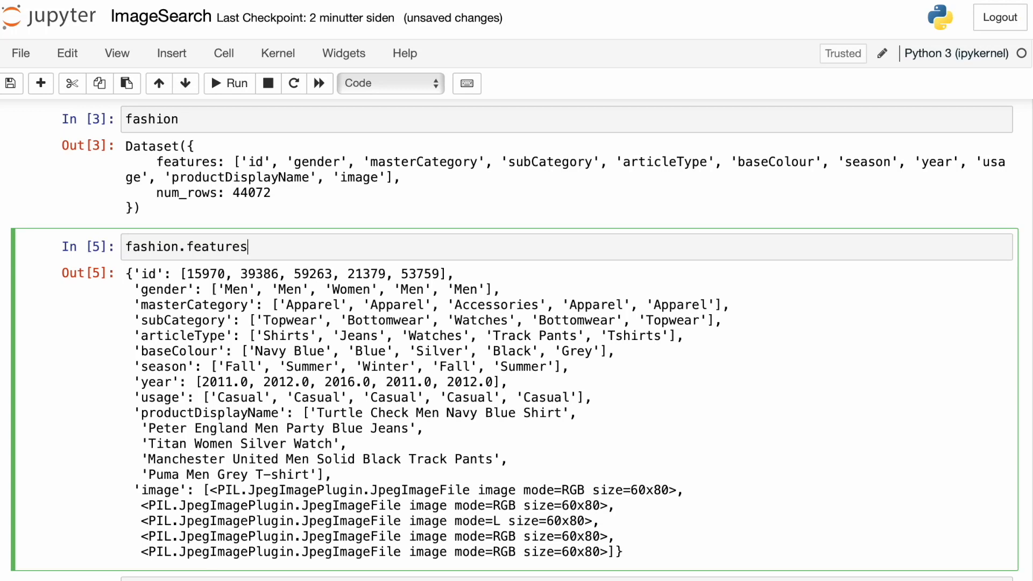
{"action": "left_click", "coordinate": [229, 83]}
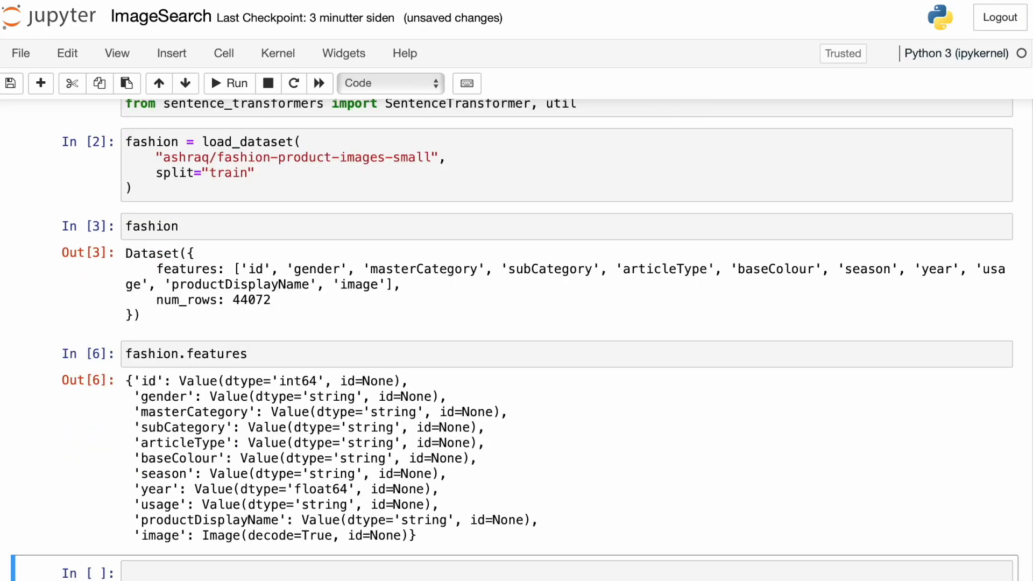
{"action": "scroll", "scroll_direction": "down", "scroll_amount": 3}
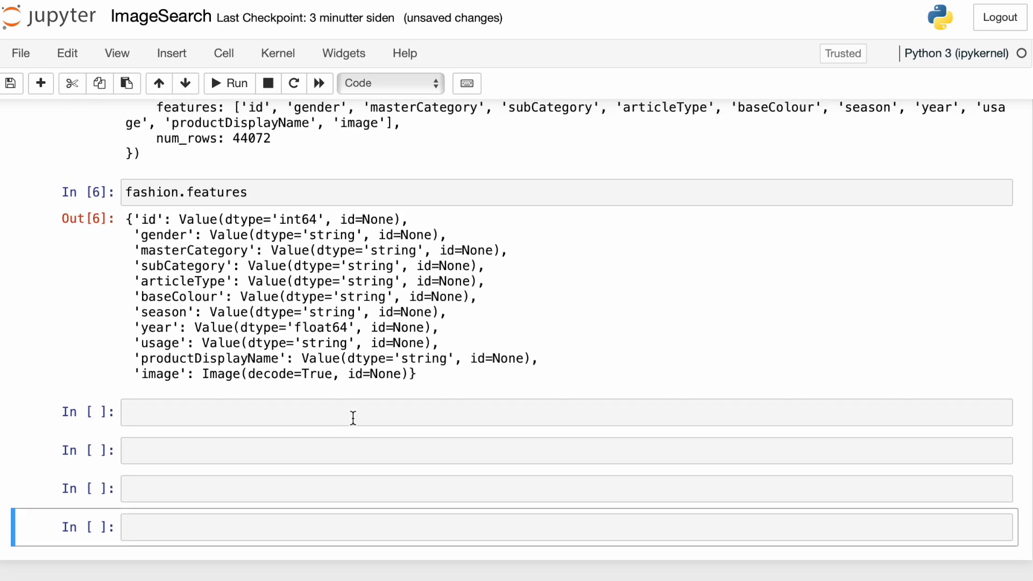
- Store the image column as images and display the first product image, images[0]
{"action": "type", "text": "images = fashion[\"image\"]"}
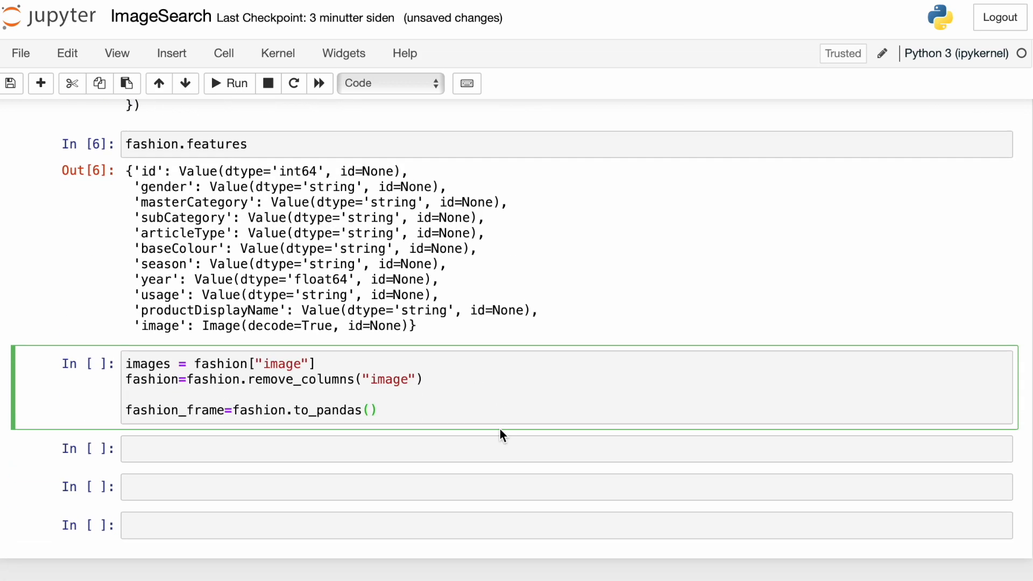
{"action": "left_click", "coordinate": [228, 83]}
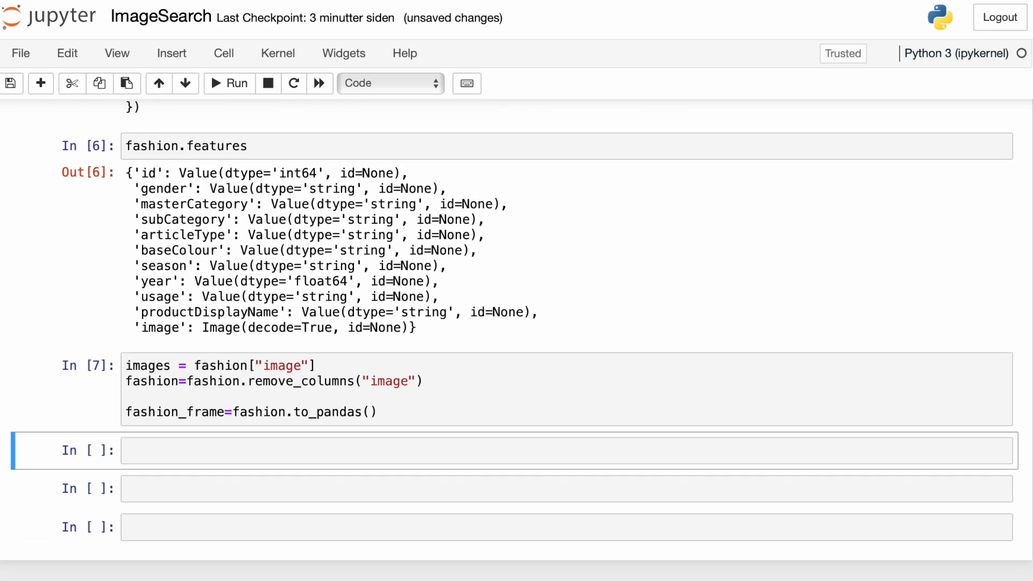
{"action": "type", "text": "i"}
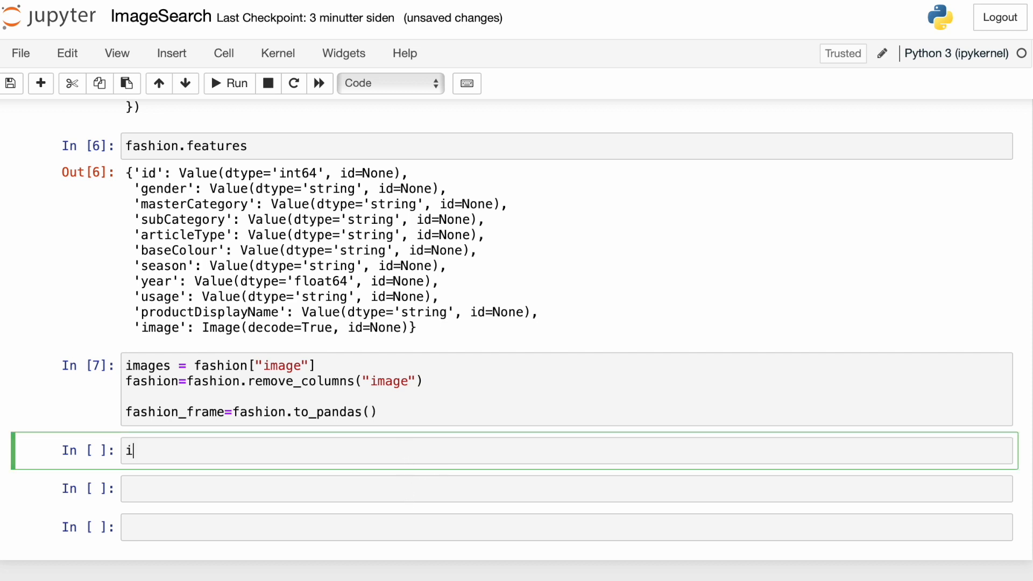
{"action": "type", "text": "mages[0]"}
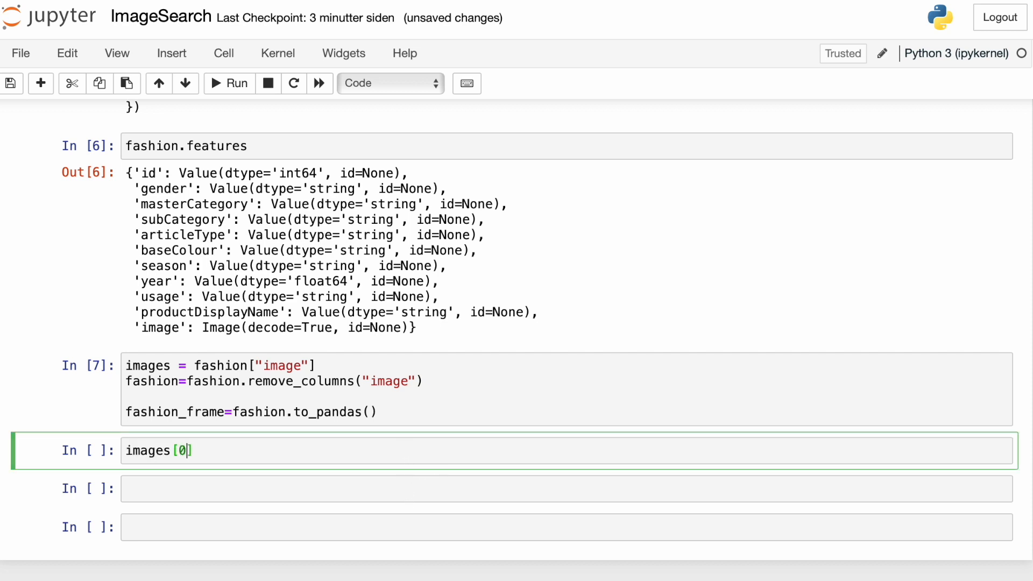
{"action": "left_click", "coordinate": [229, 83]}
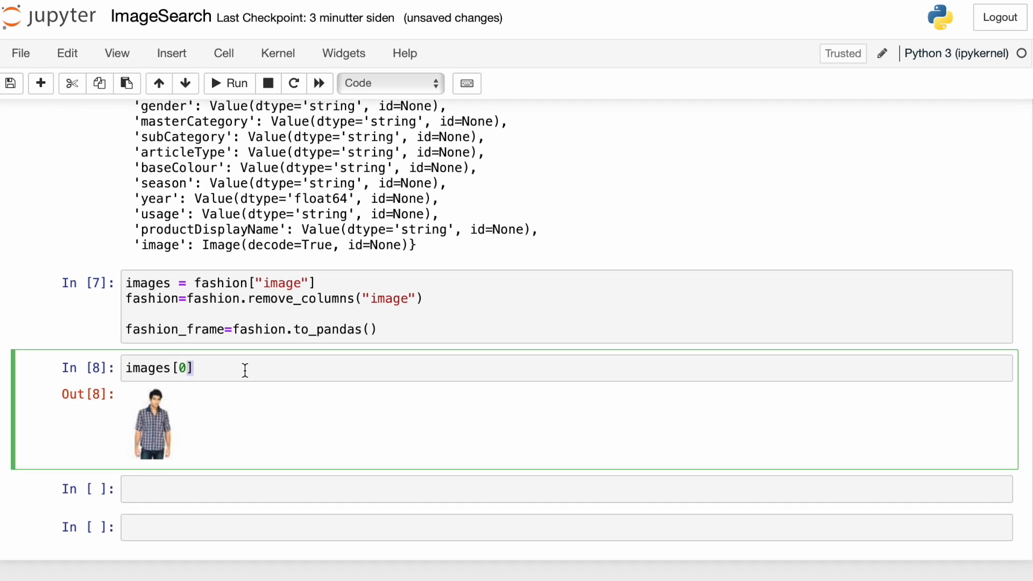
- Display fashion_frame, the pandas table of 44,072 rows × 10 columns
{"action": "type", "text": "fashion_frame"}
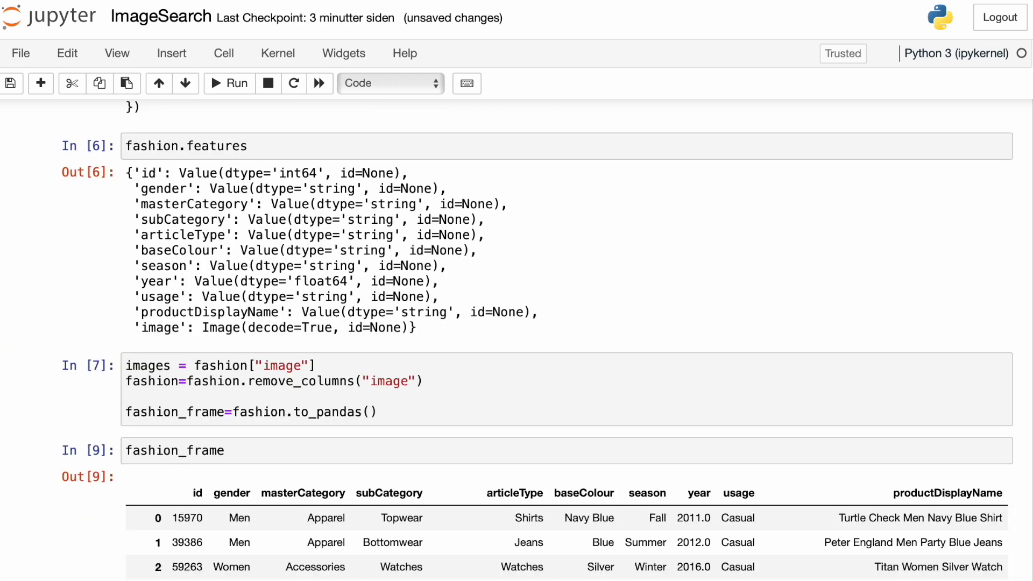
{"action": "scroll", "scroll_direction": "down", "scroll_amount": 3}
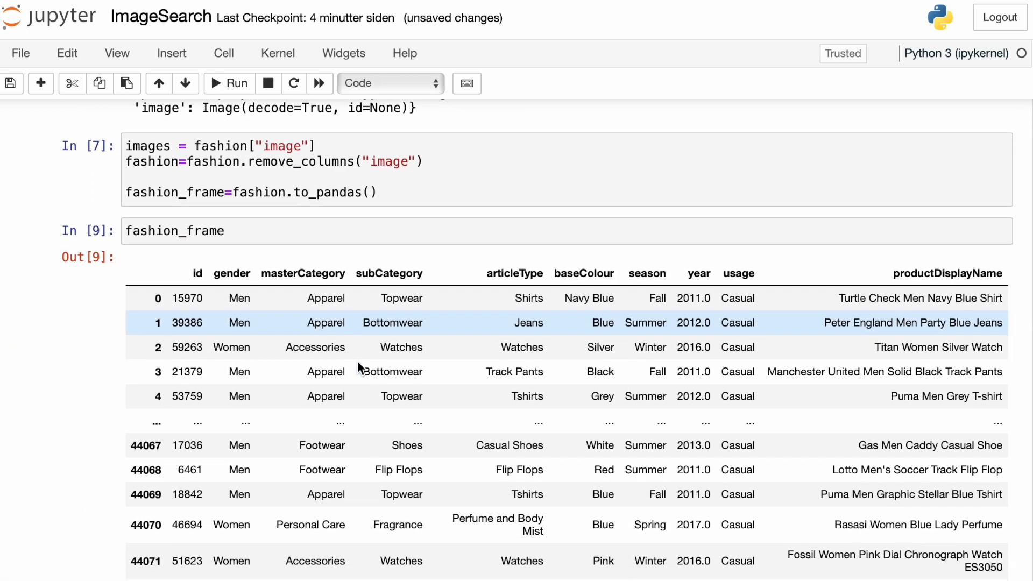
{"action": "scroll", "scroll_direction": "down", "scroll_amount": 3}
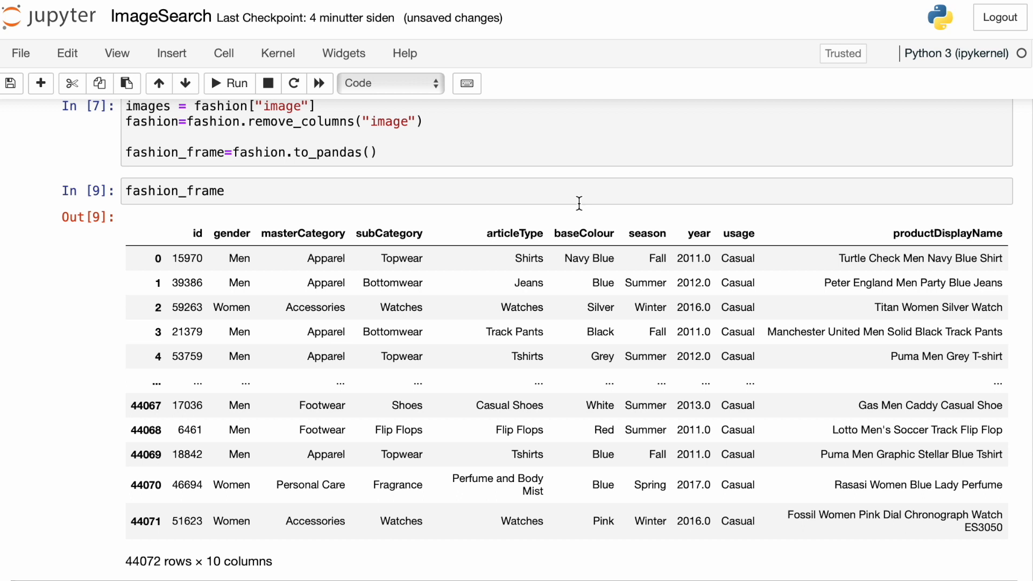
{"action": "scroll", "scroll_direction": "down", "scroll_amount": 3}
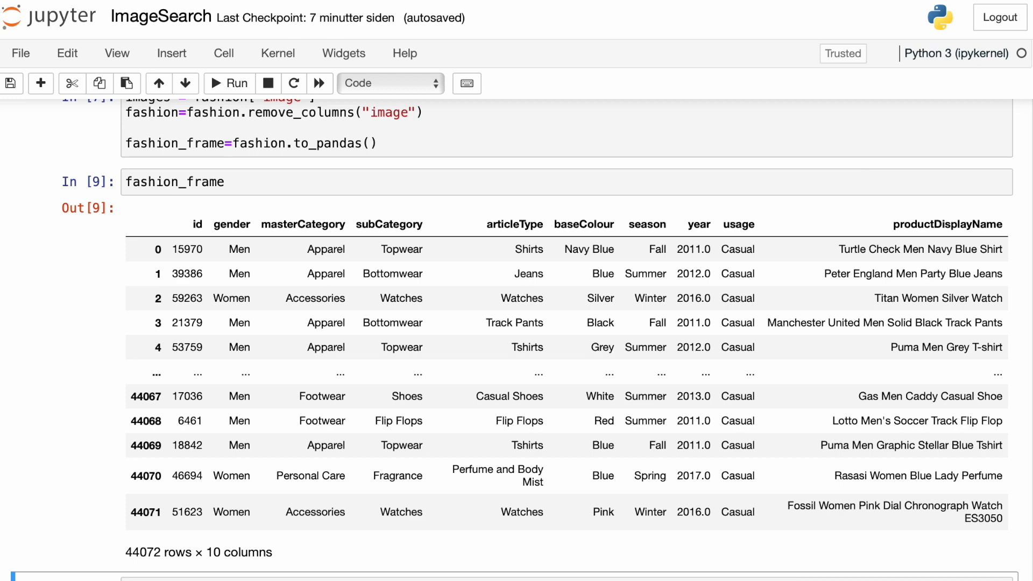
{"action": "scroll", "scroll_direction": "down", "scroll_amount": 3}
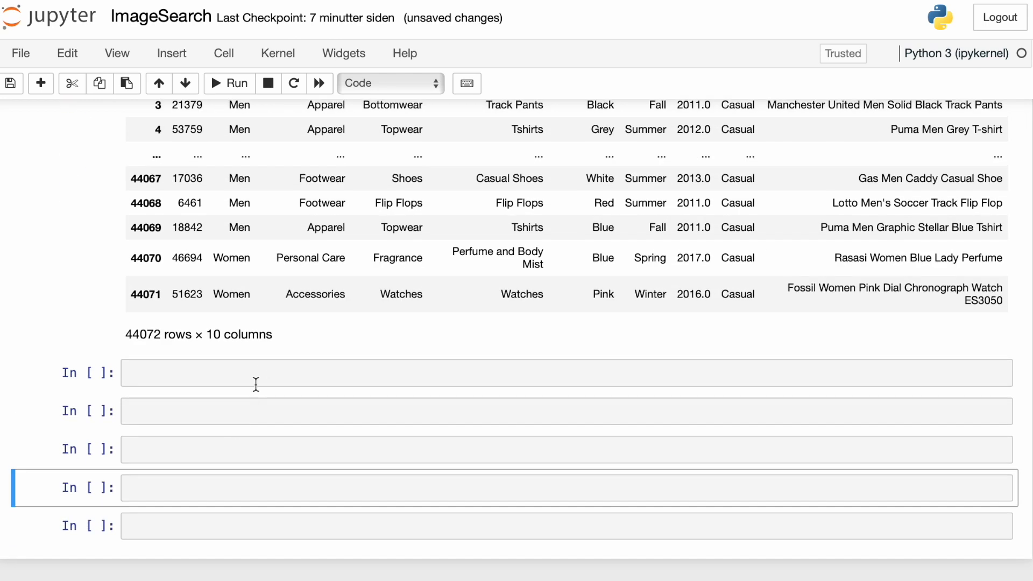
- Load SentenceTransformer('clip-ViT-B-32') and compute cosine similarity for product 0 and the query
{"action": "type", "text": "model = SentenceTransformer('clip-ViT-B-32')"}
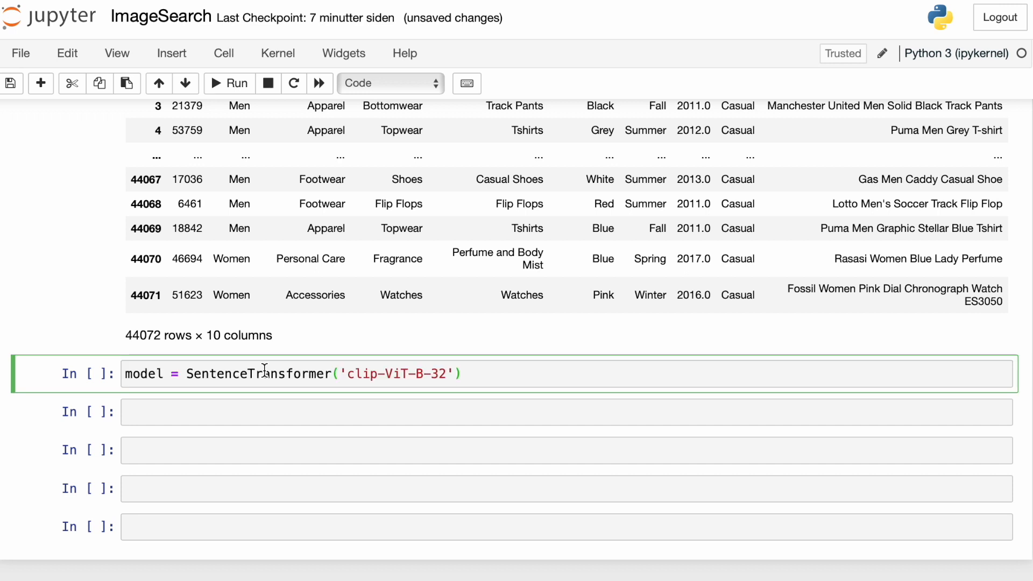
{"action": "left_click", "coordinate": [228, 83]}
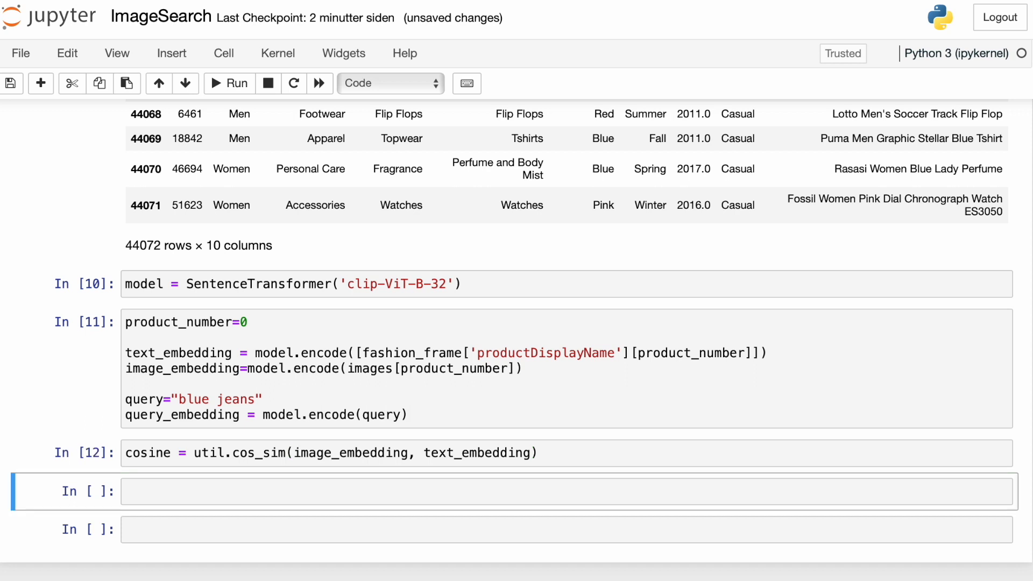
{"action": "type", "text": "cosi"}
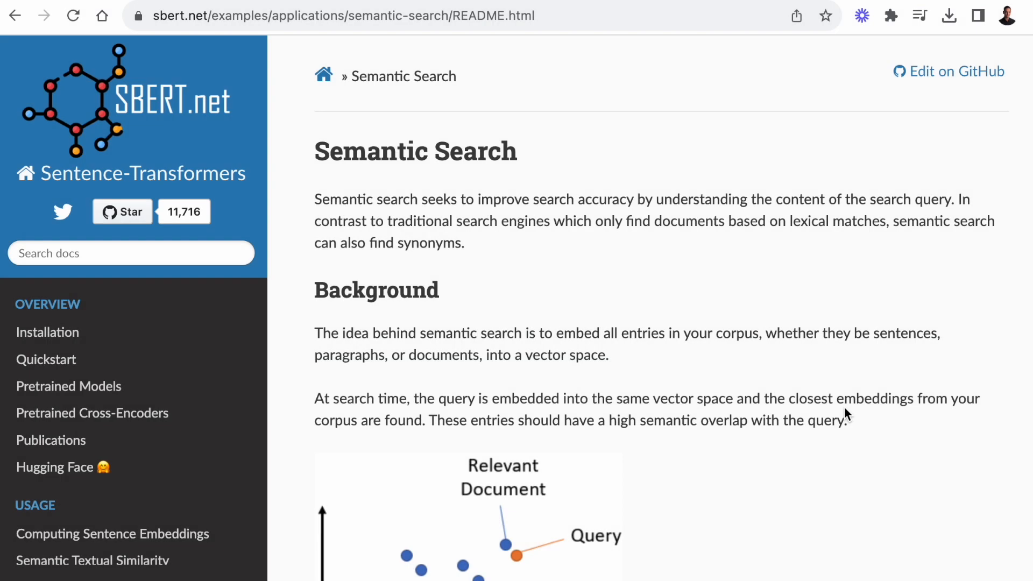
{"action": "scroll", "scroll_direction": "down", "scroll_amount": 3}
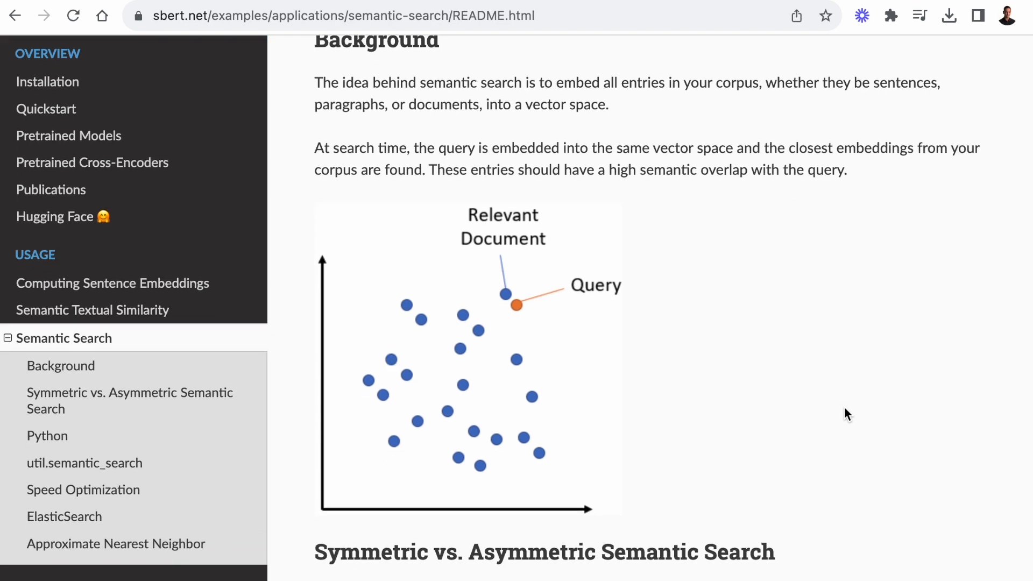
{"action": "scroll", "scroll_direction": "down", "scroll_amount": 3}
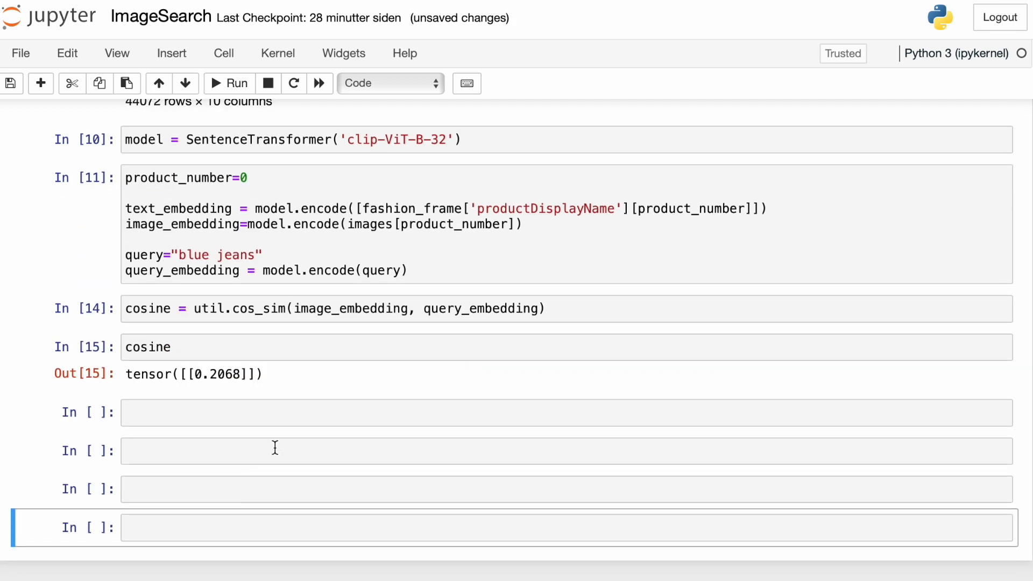
- Encode all product images, run util.semantic_search with top_k=10, and display the results
{"action": "type", "text": "image_embeddings = model.encode([image for image in images])"}
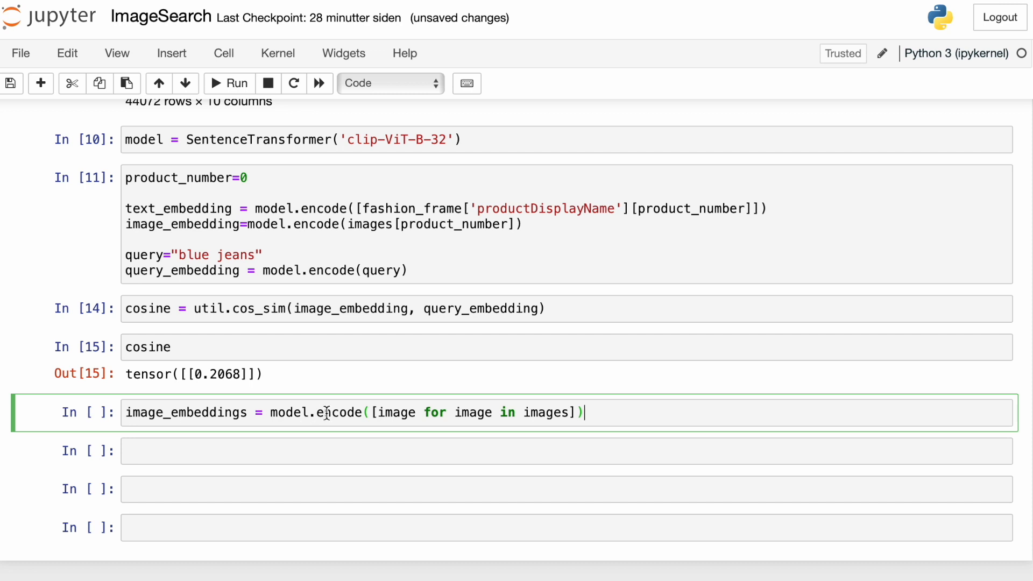
{"action": "mouse_move", "coordinate": [410, 474]}
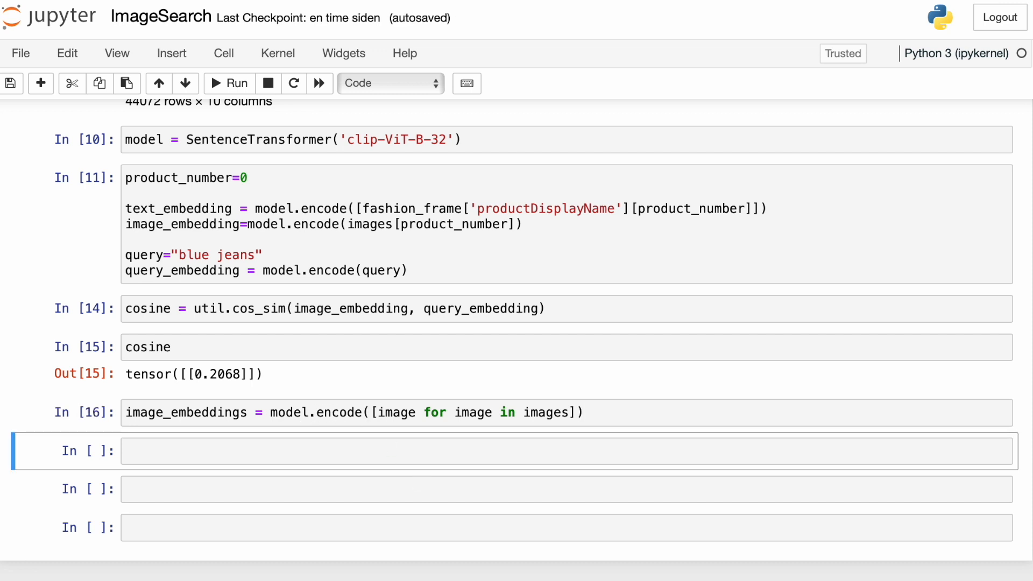
{"action": "left_click", "coordinate": [332, 451]}
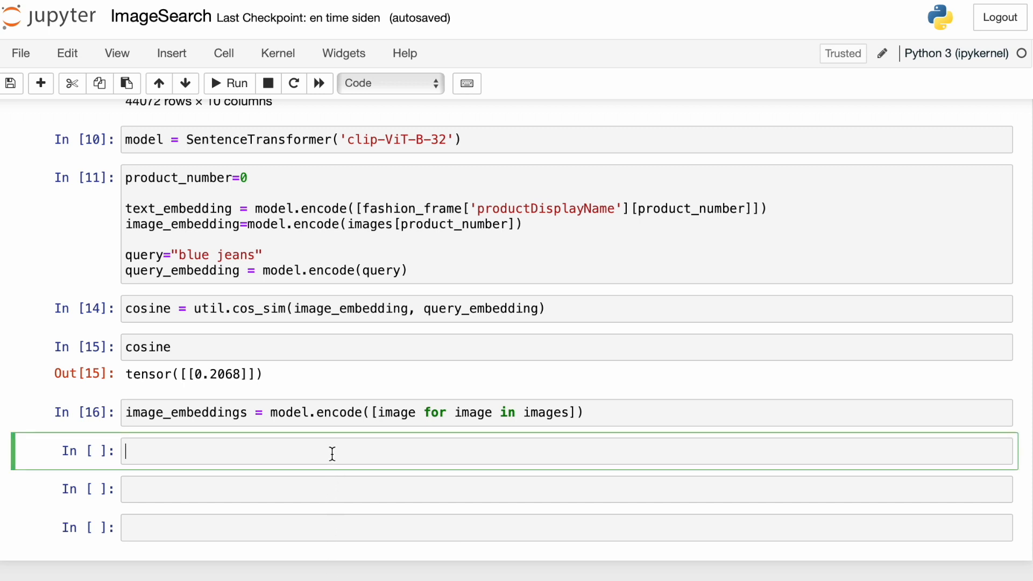
{"action": "type", "text": "results = util.semantic_search(query_embedding, image_embeddings, top_k=10)[0]"}
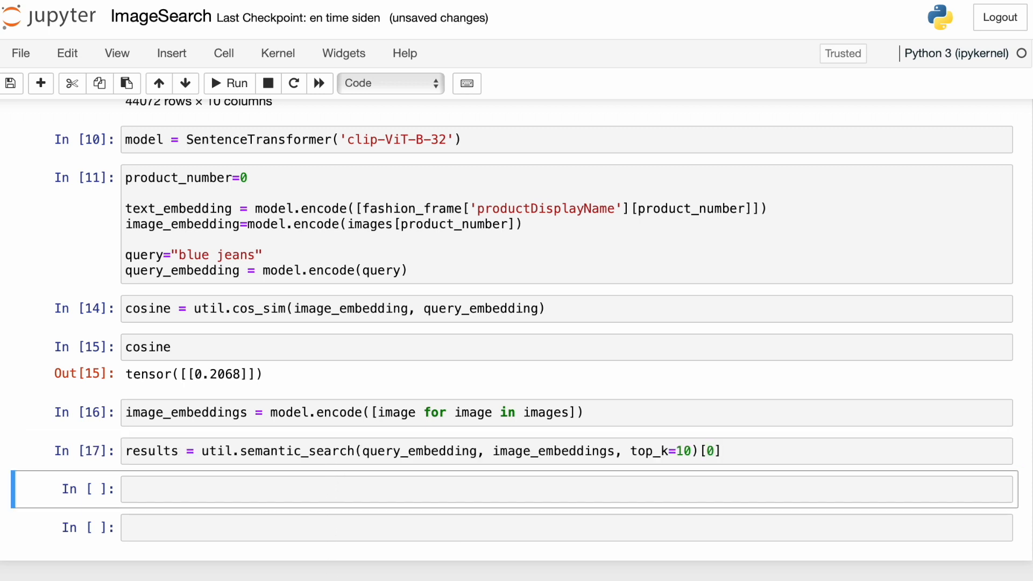
{"action": "left_click", "coordinate": [461, 489]}
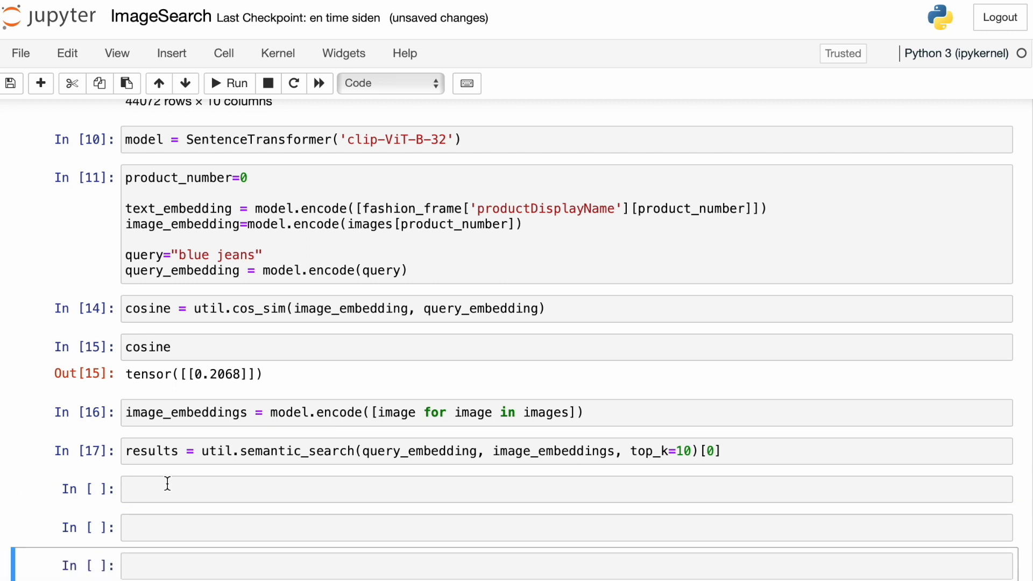
{"action": "type", "text": "results"}
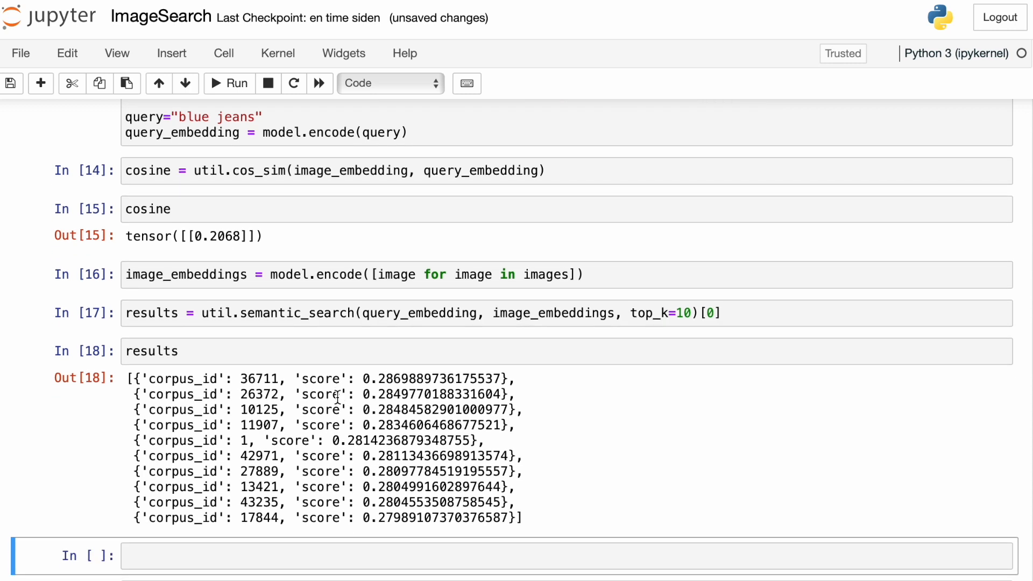
{"action": "mouse_move", "coordinate": [588, 517]}
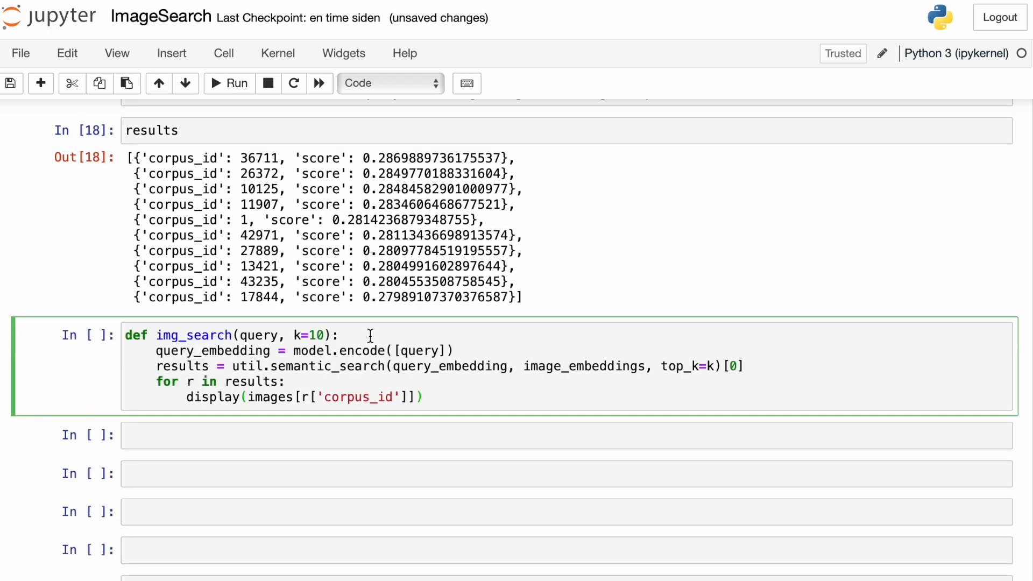
- Run the img_search definition cell, then call img_search("blue jeans") in the next cell
{"action": "left_click", "coordinate": [229, 83]}
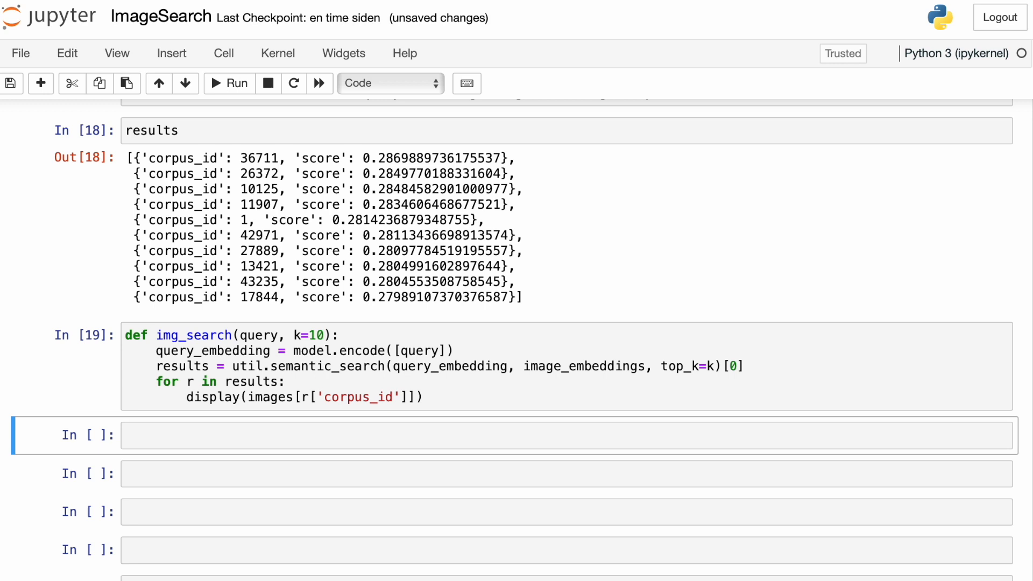
{"action": "type", "text": "img_search(\"blue jeans\")"}
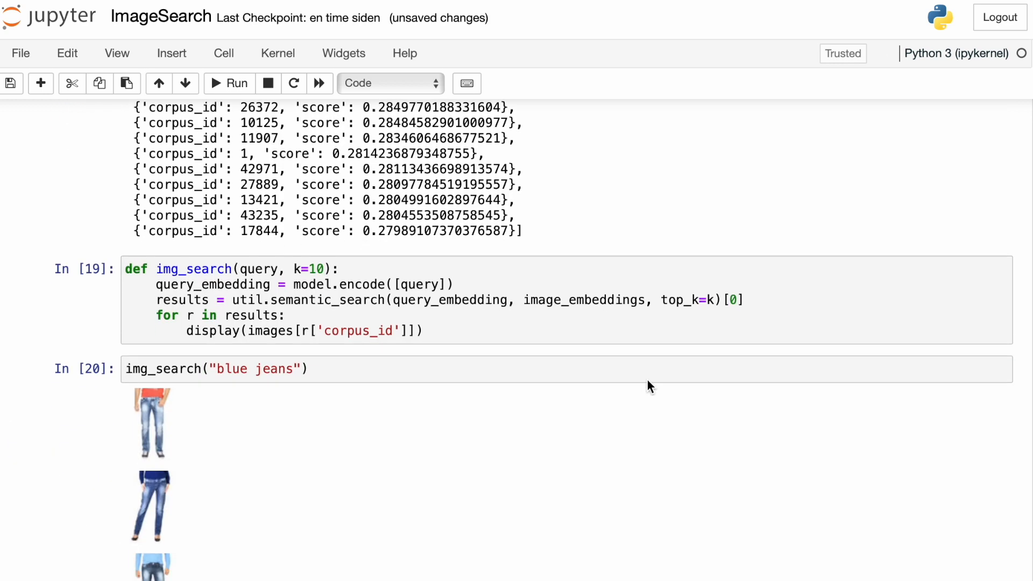
{"action": "scroll", "scroll_direction": "down", "scroll_amount": 3}
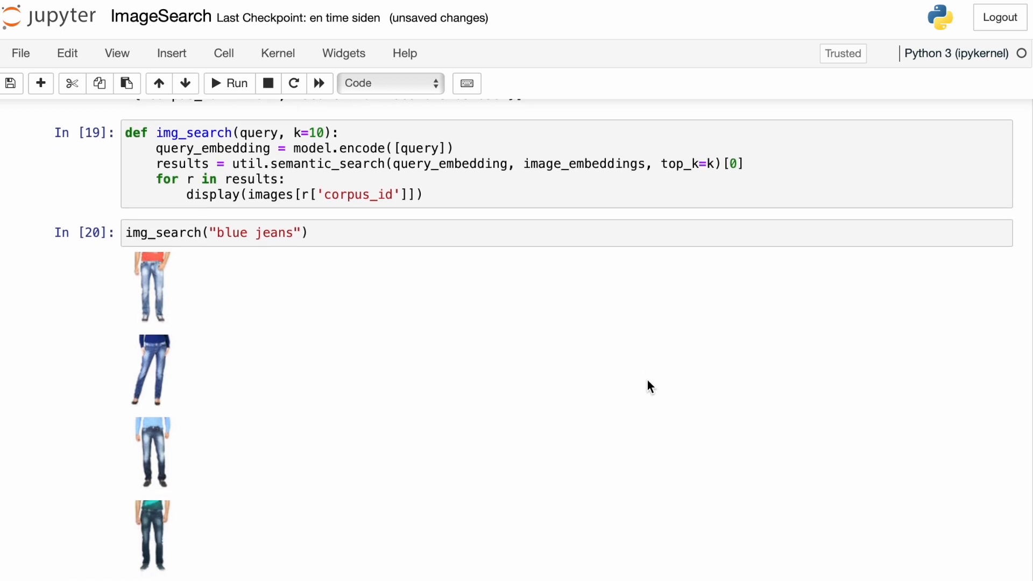
{"action": "scroll", "scroll_direction": "down", "scroll_amount": 3}
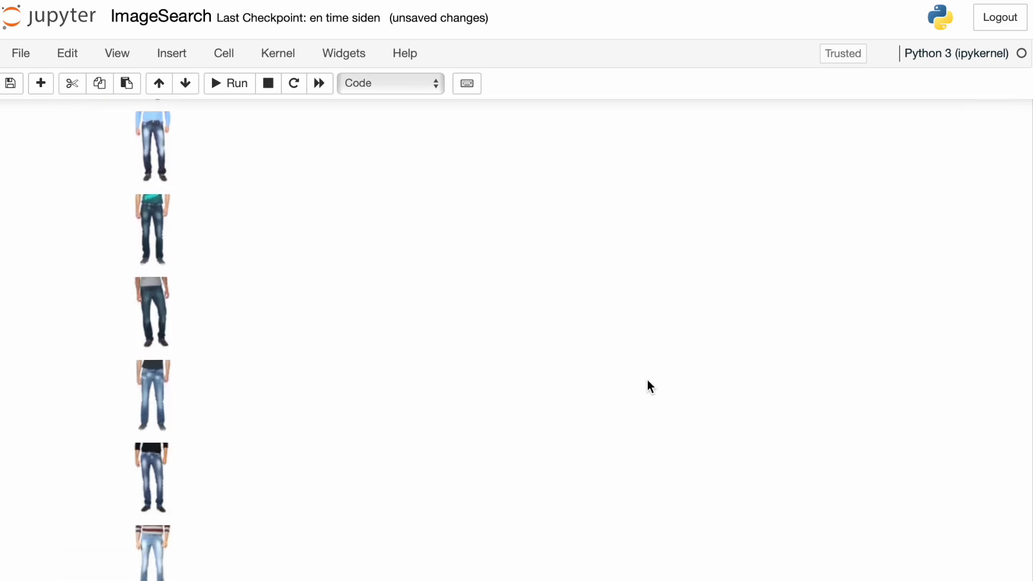
{"action": "scroll", "scroll_direction": "down", "scroll_amount": 3}
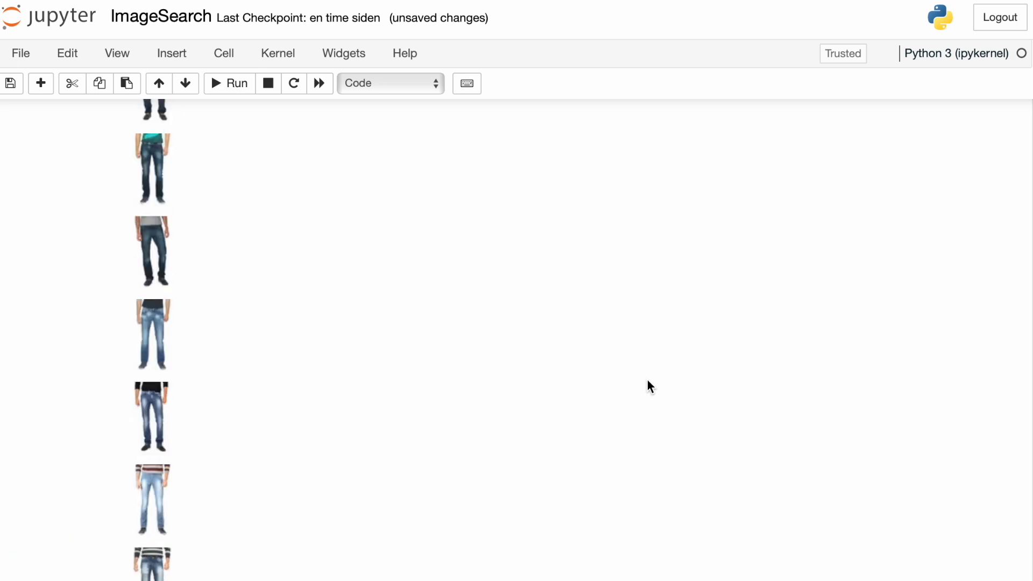
{"action": "scroll", "scroll_direction": "up", "scroll_amount": 3}
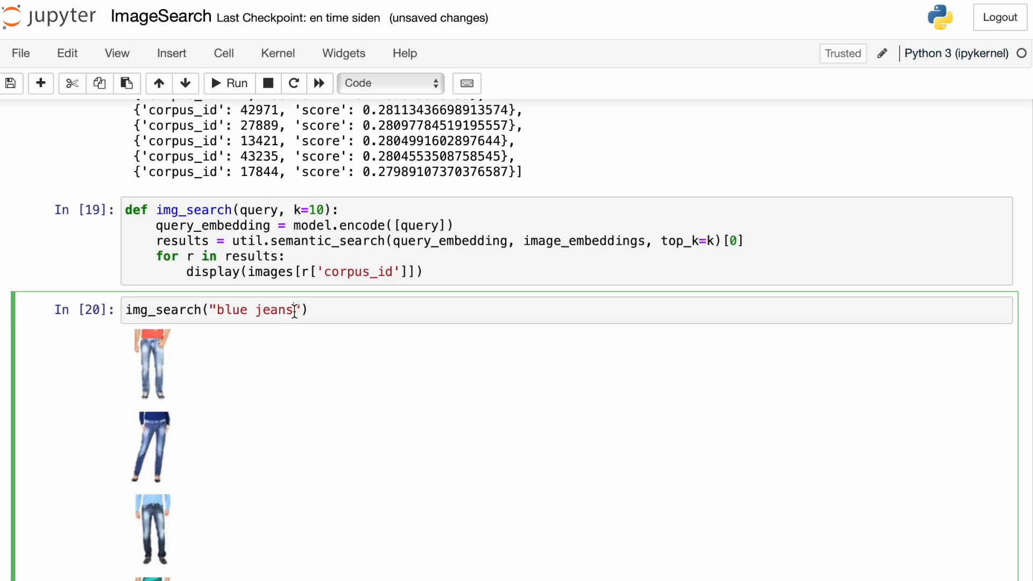
- Rerun img_search with the query "white sneakers" and scroll through the sneaker photos
{"action": "key", "text": "Backspace"}
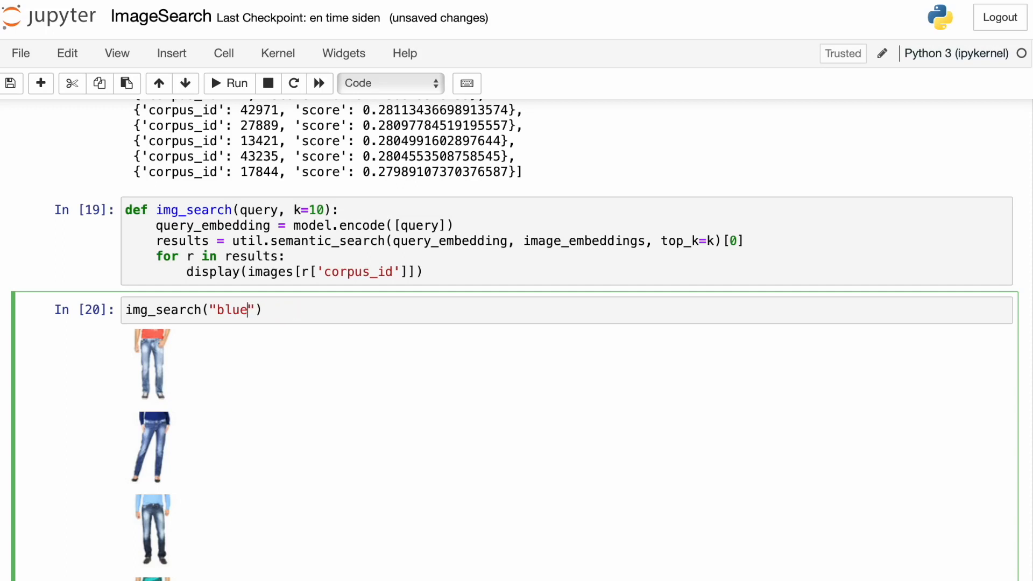
{"action": "type", "text": "white"}
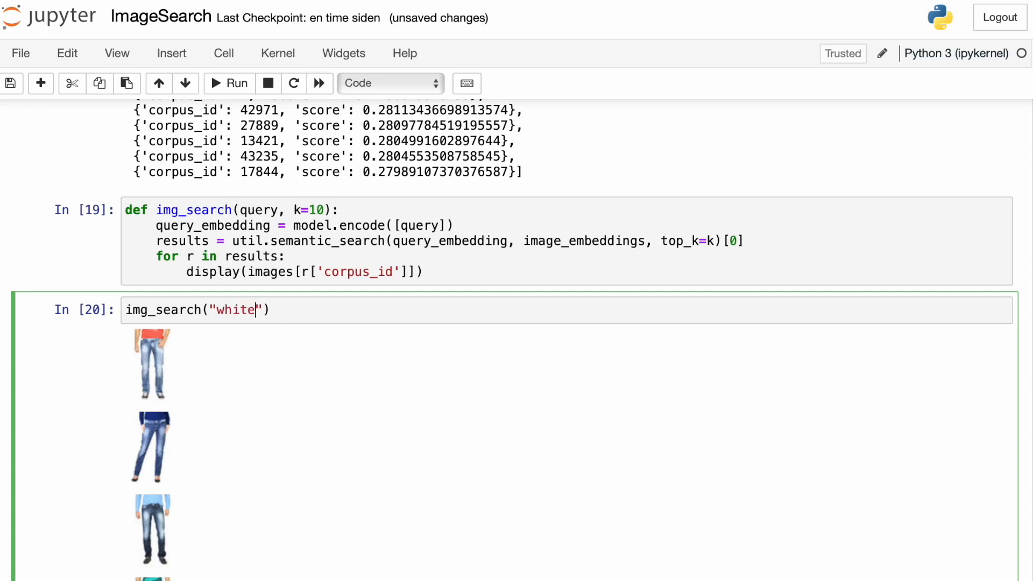
{"action": "type", "text": "sneakers"}
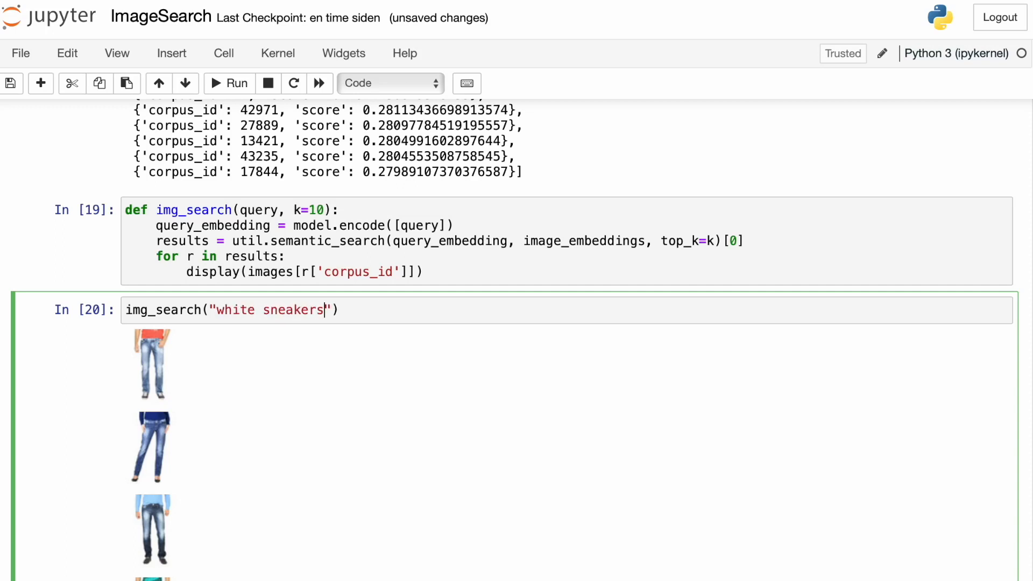
{"action": "left_click", "coordinate": [228, 82]}
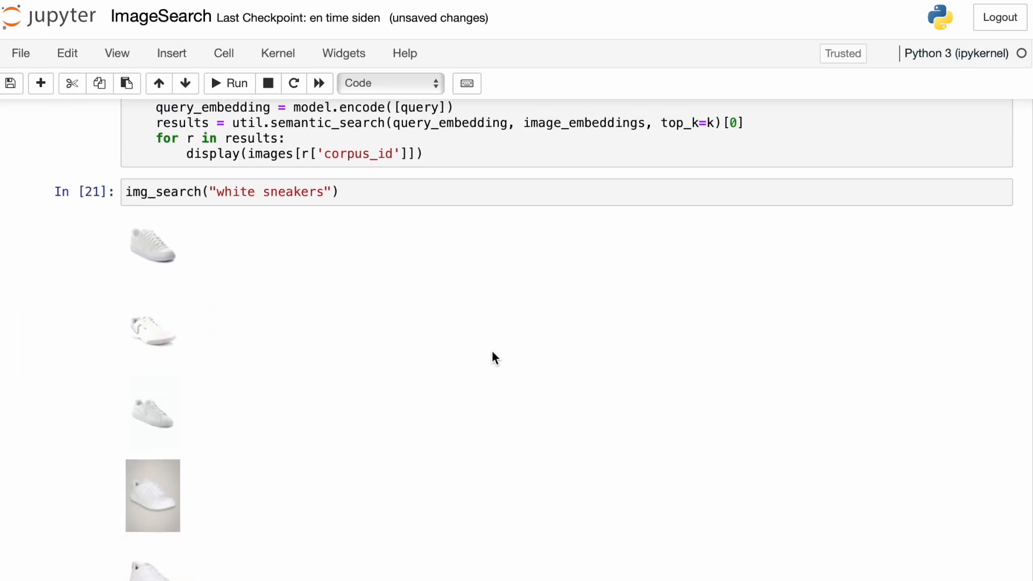
{"action": "scroll", "scroll_direction": "down", "scroll_amount": 3}
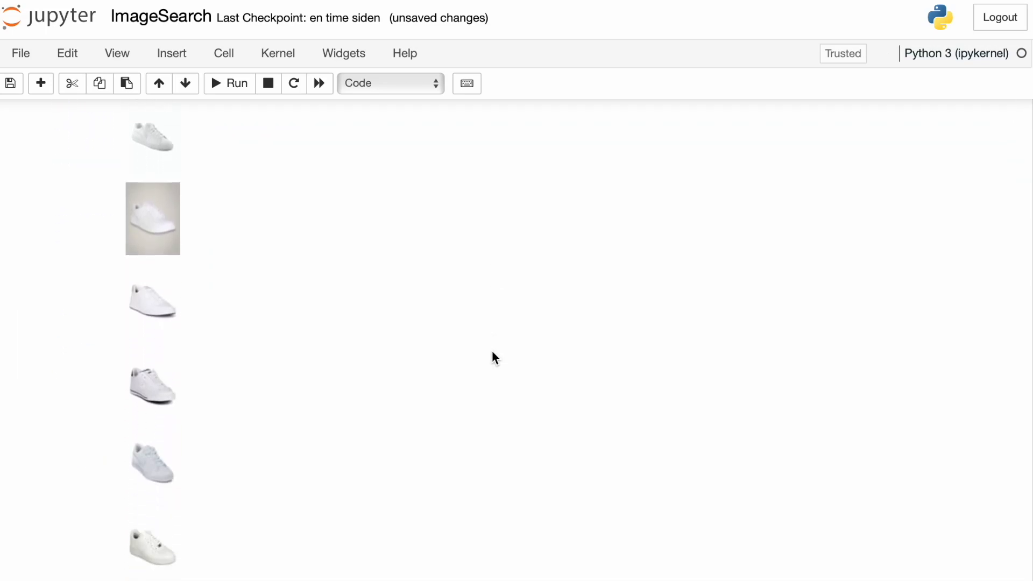
{"action": "scroll", "scroll_direction": "down", "scroll_amount": 3}
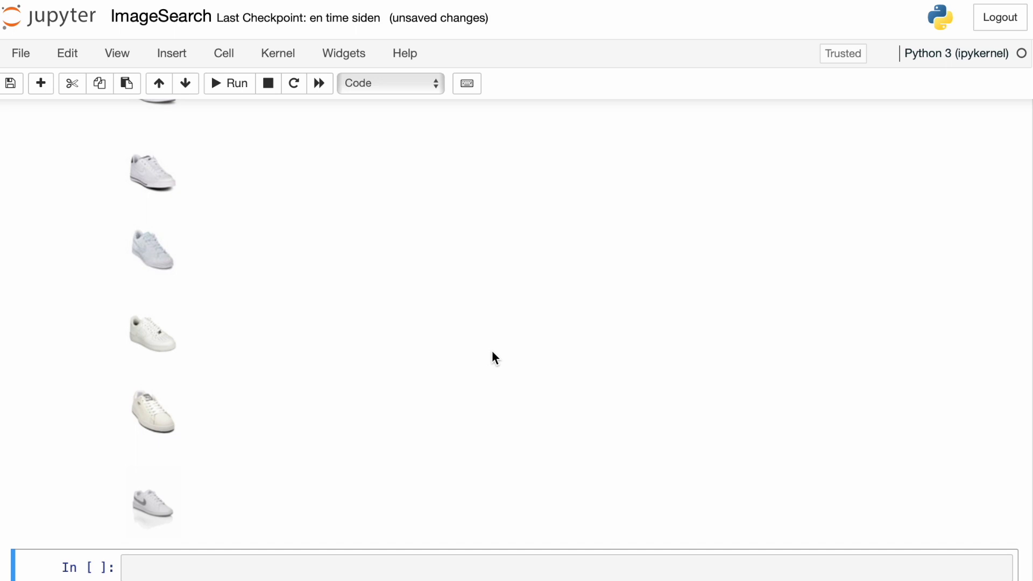
{"action": "scroll", "scroll_direction": "down", "scroll_amount": 3}
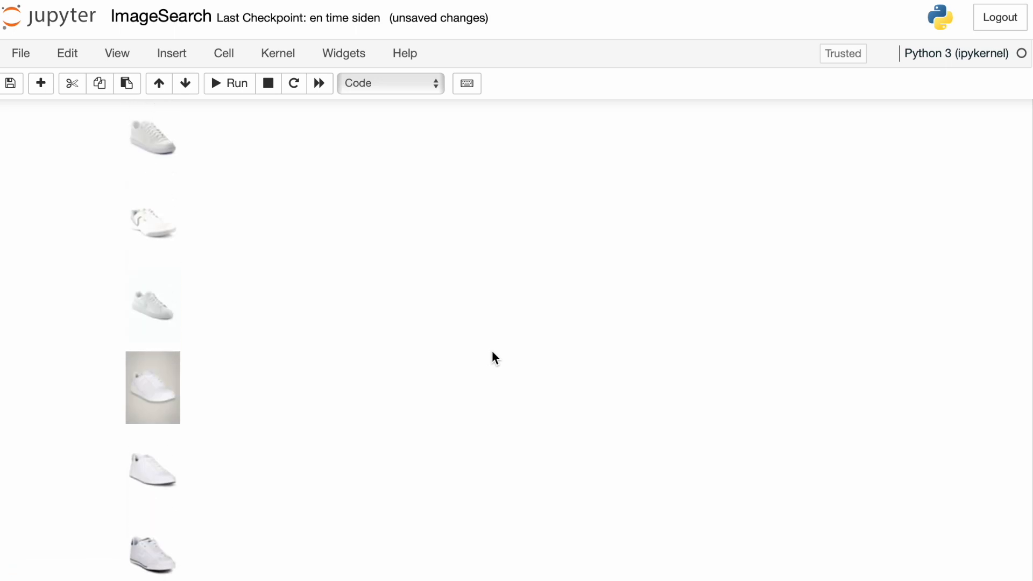
{"action": "scroll", "scroll_direction": "up", "scroll_amount": 3}
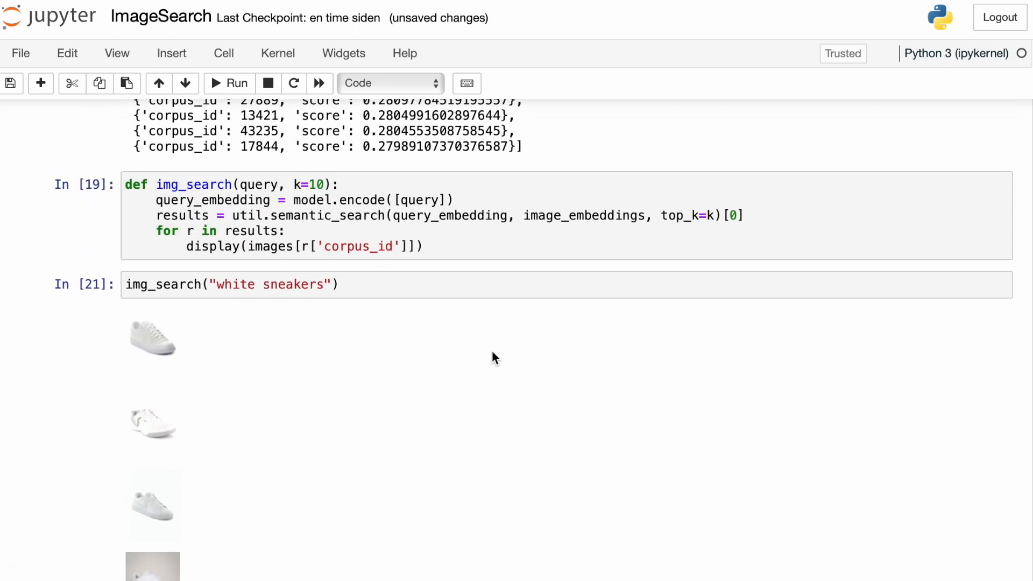